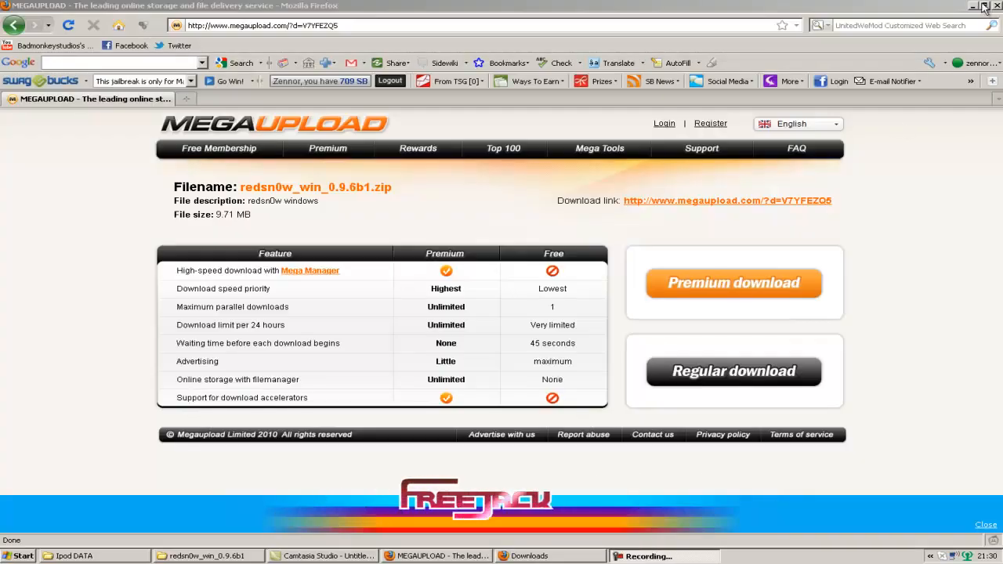
# Minimize the Firefox Megaupload window and place the redsn0w_win_0.9.6b1 folder on the desktop
pyautogui.click(972, 7)
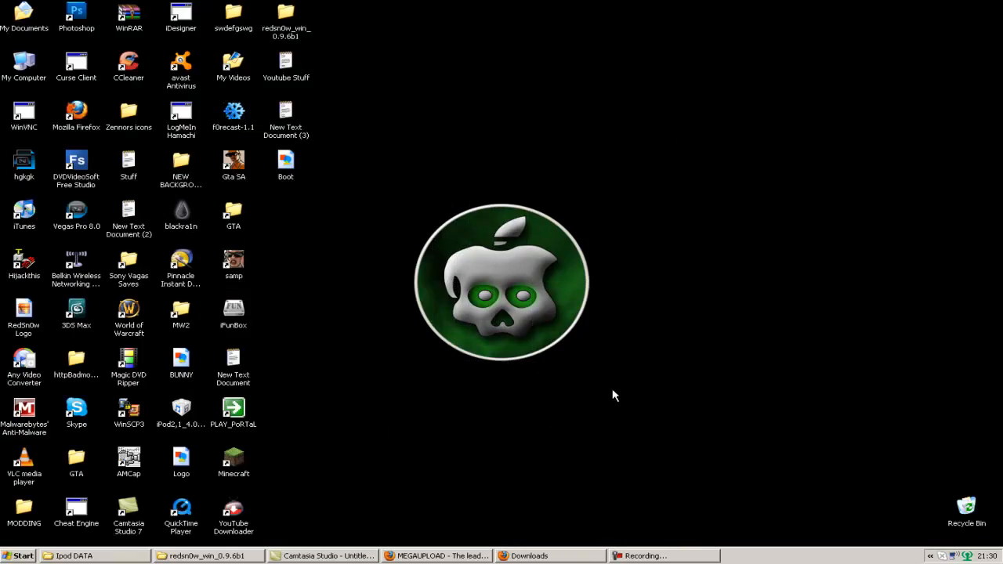
pyautogui.moveTo(603, 381)
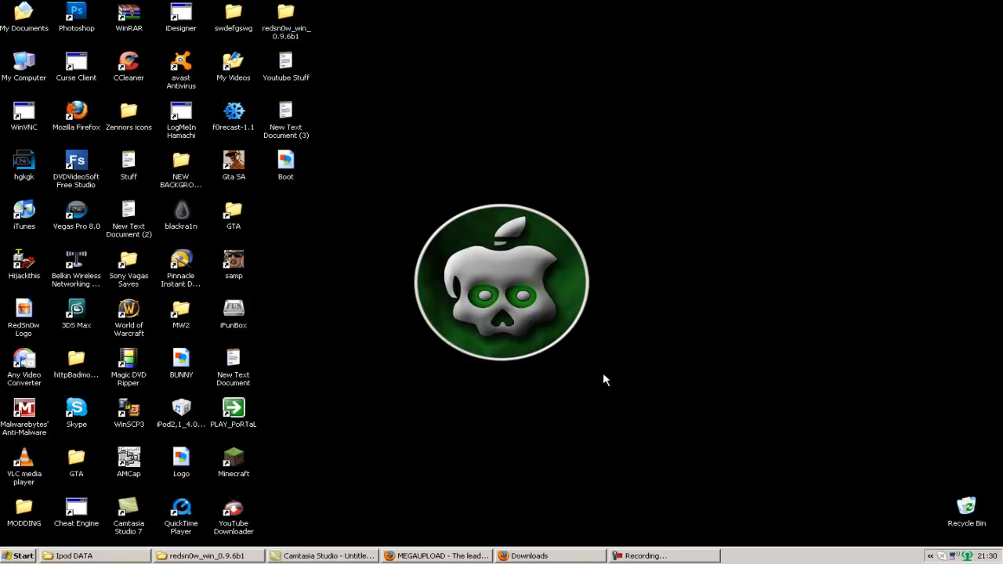
pyautogui.moveTo(577, 357)
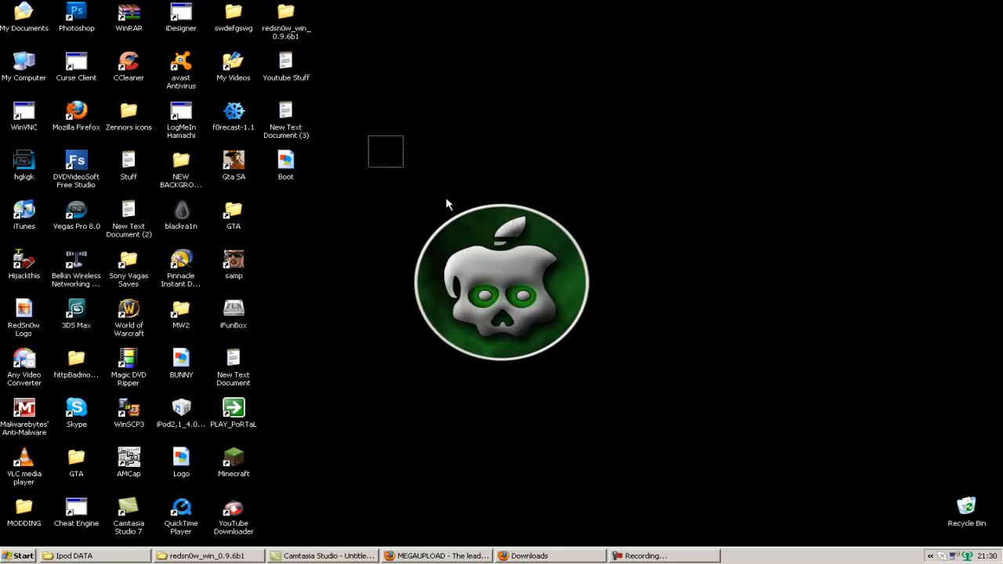
pyautogui.moveTo(364, 164)
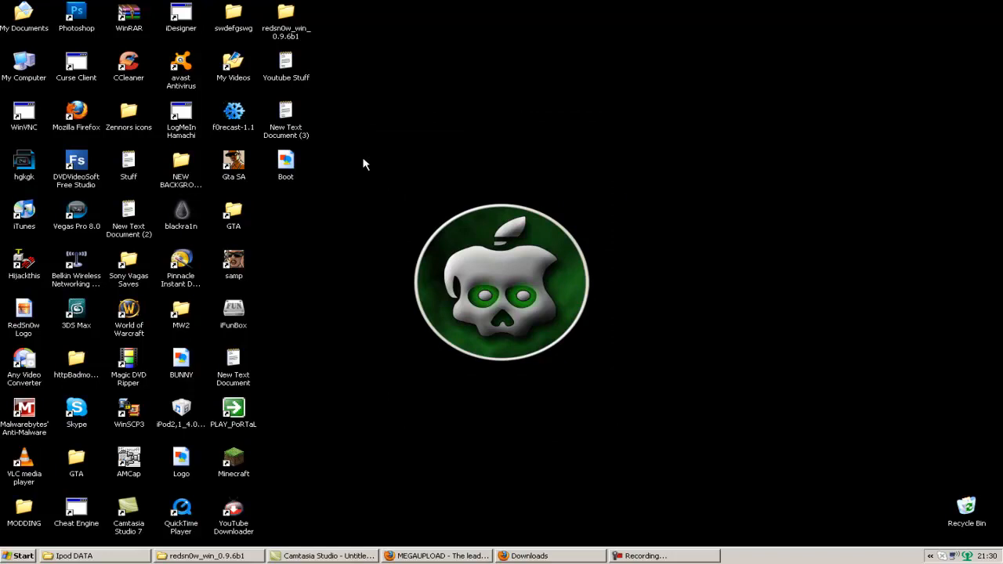
pyautogui.moveTo(348, 113)
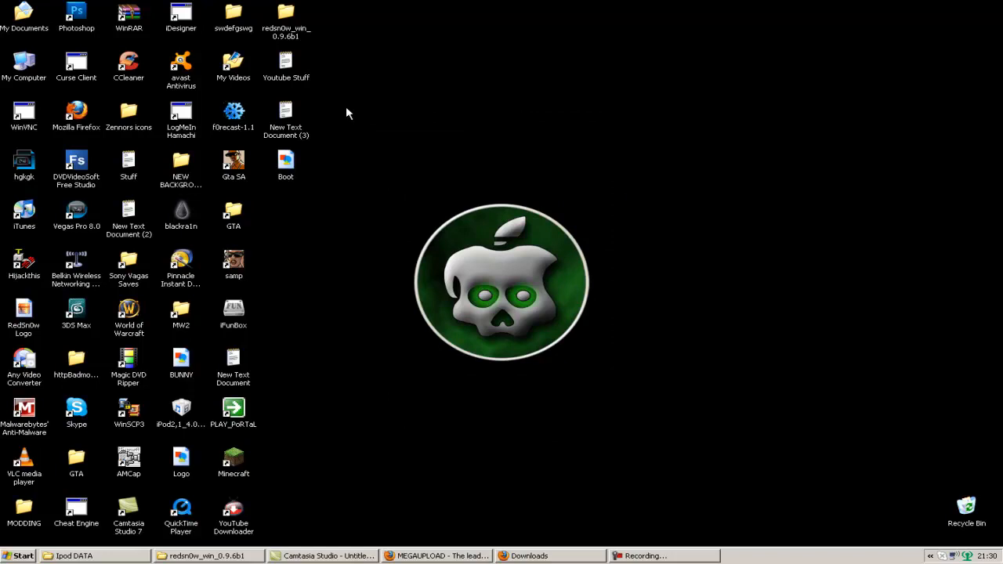
pyautogui.moveTo(379, 128); pyautogui.dragTo(624, 394)
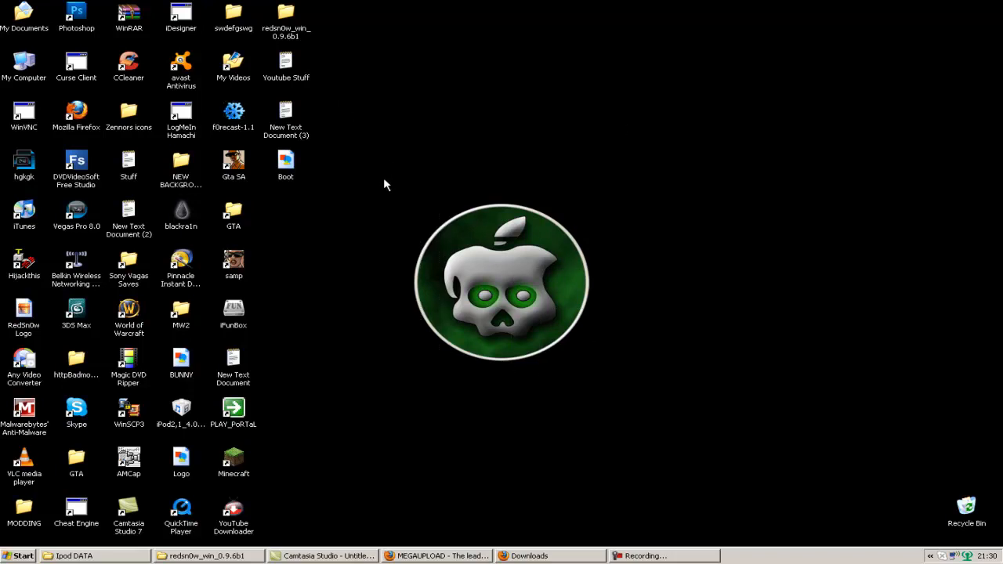
pyautogui.moveTo(383, 184); pyautogui.dragTo(636, 351)
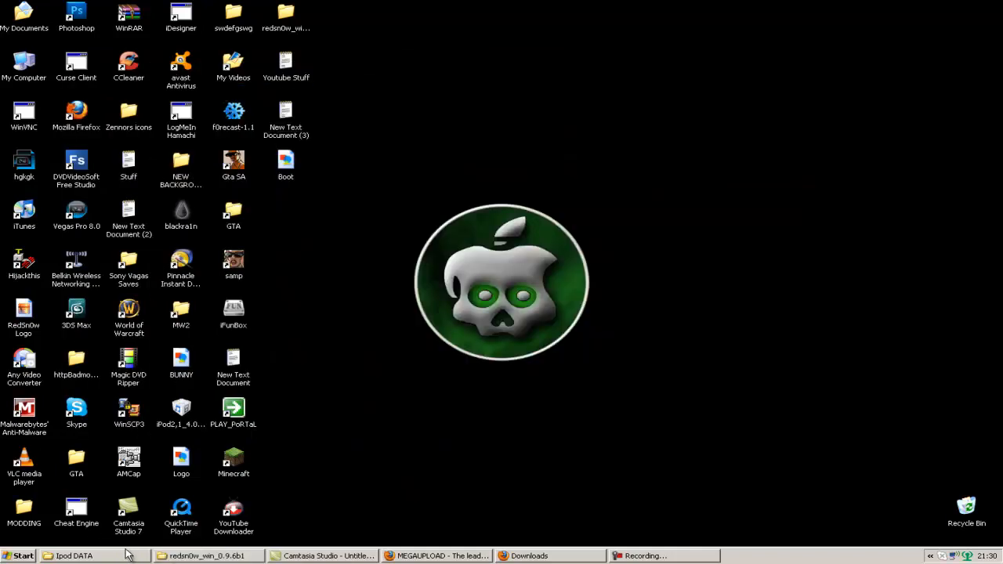
# Check the Ipod DATA folder, put it away, and bring up the redsn0w_win_0.9.6b1 folder
pyautogui.click(75, 555)
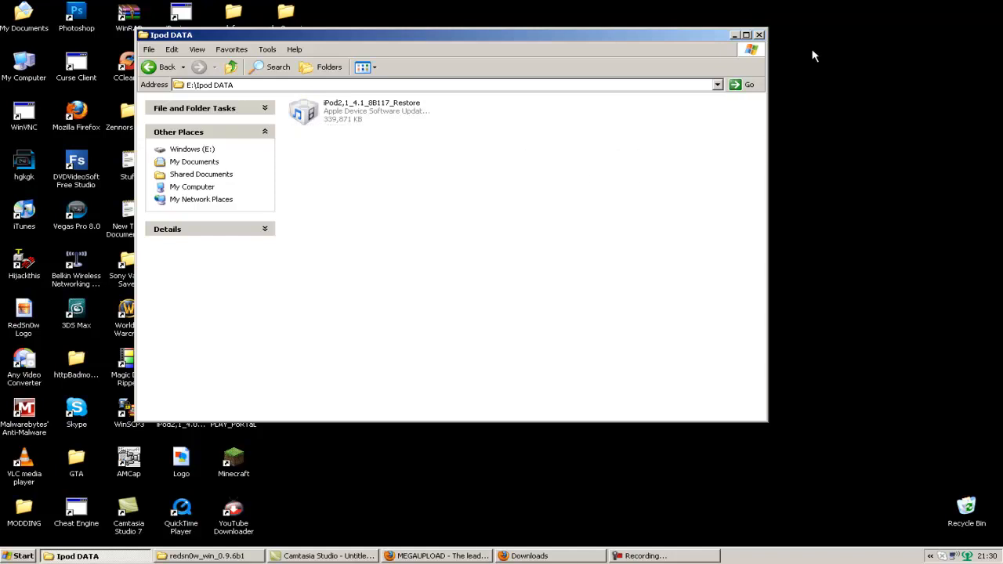
pyautogui.click(733, 35)
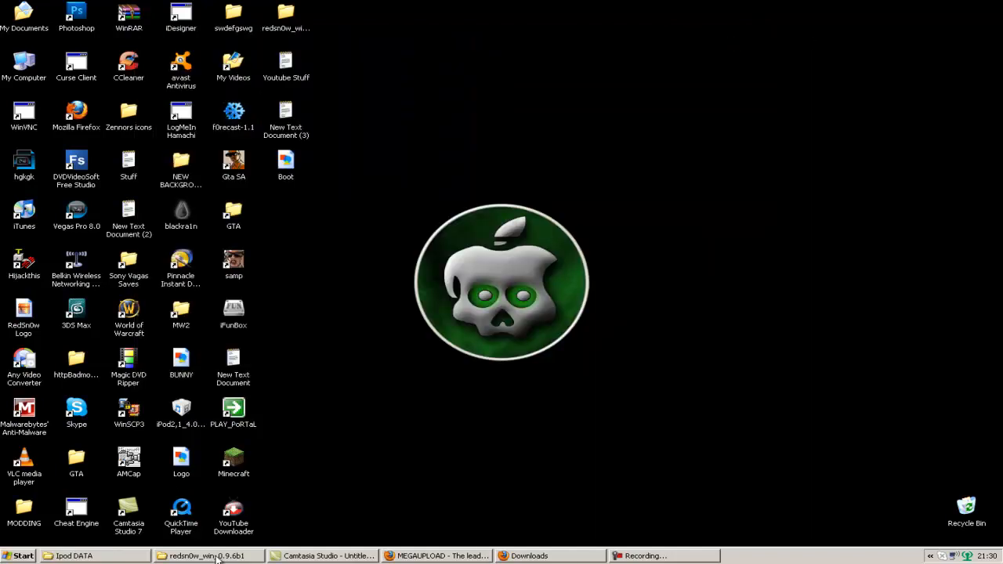
pyautogui.click(207, 555)
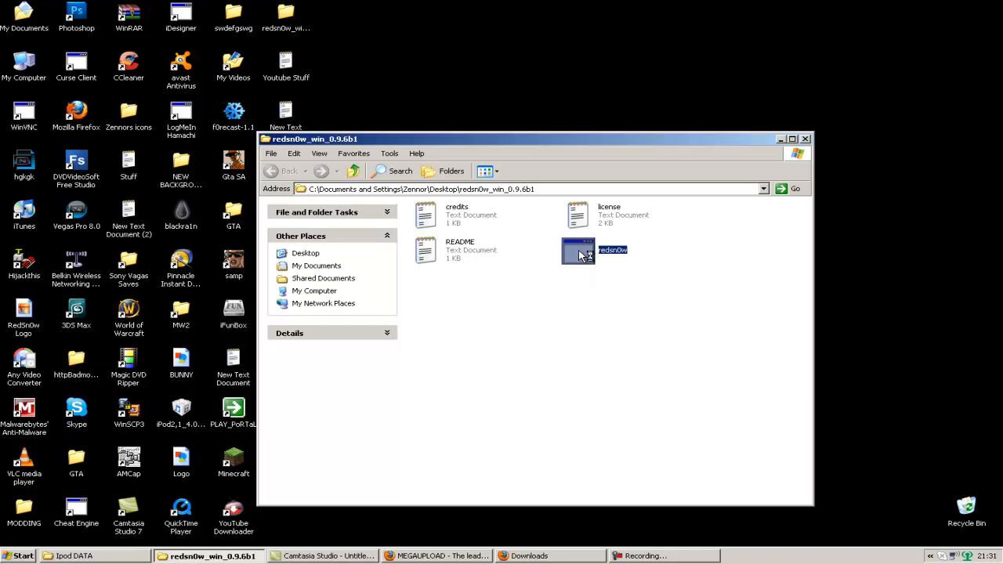
# Launch redsn0w, load the iPod2,1_4.1_8B117_Restore firmware and declare the iPod is not an MC model
pyautogui.doubleClick(577, 250)
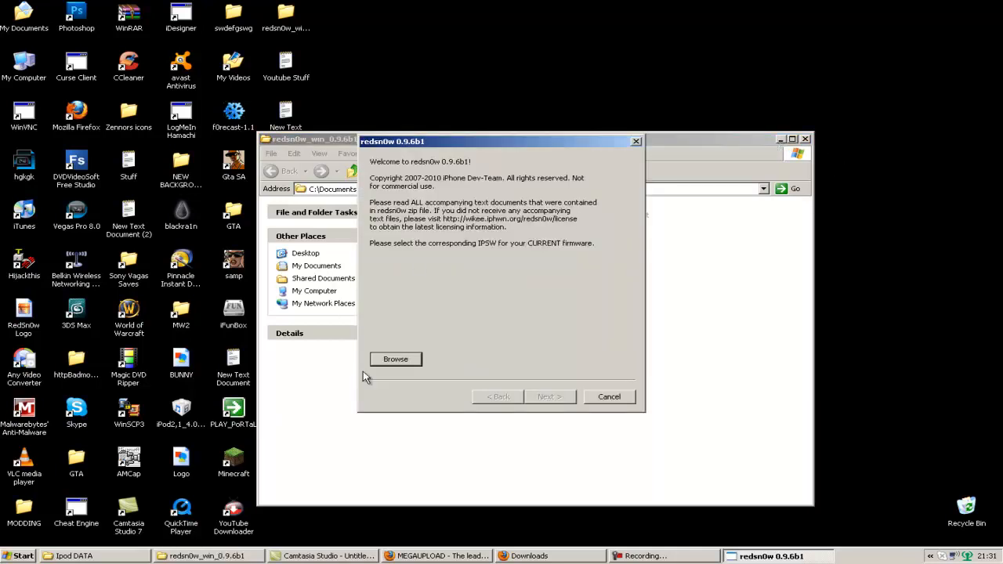
pyautogui.click(394, 359)
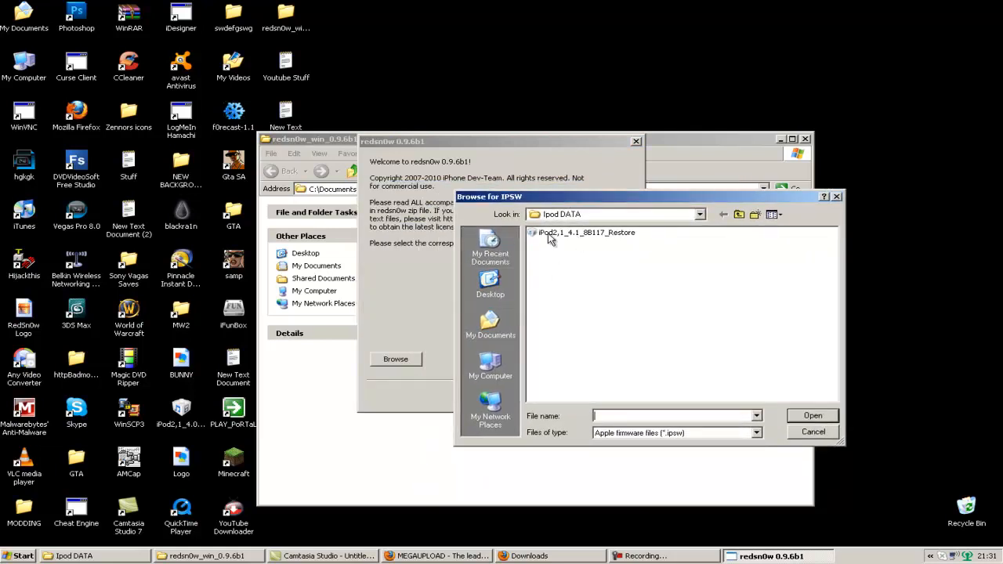
pyautogui.click(586, 232)
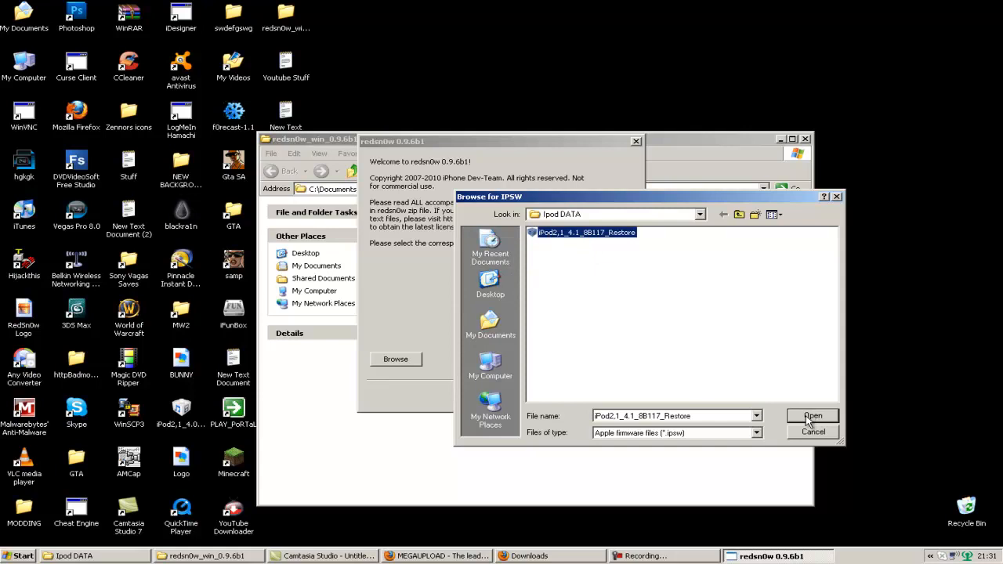
pyautogui.click(812, 417)
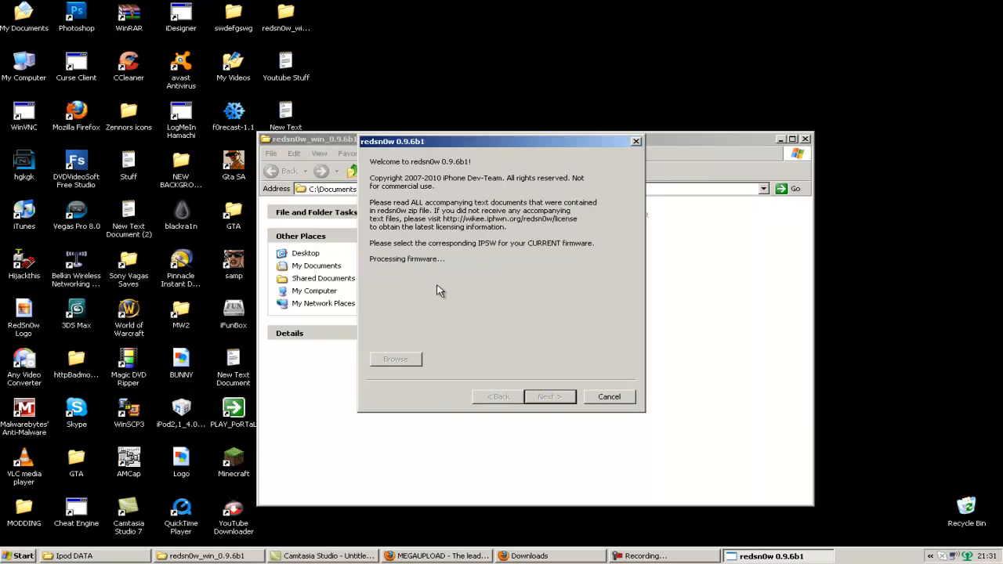
pyautogui.click(793, 138)
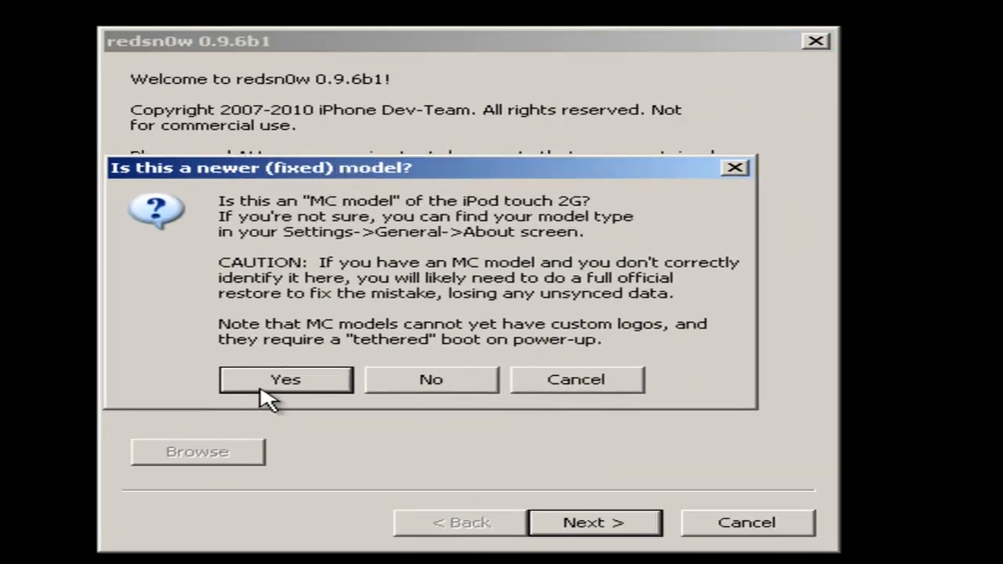
pyautogui.moveTo(298, 314)
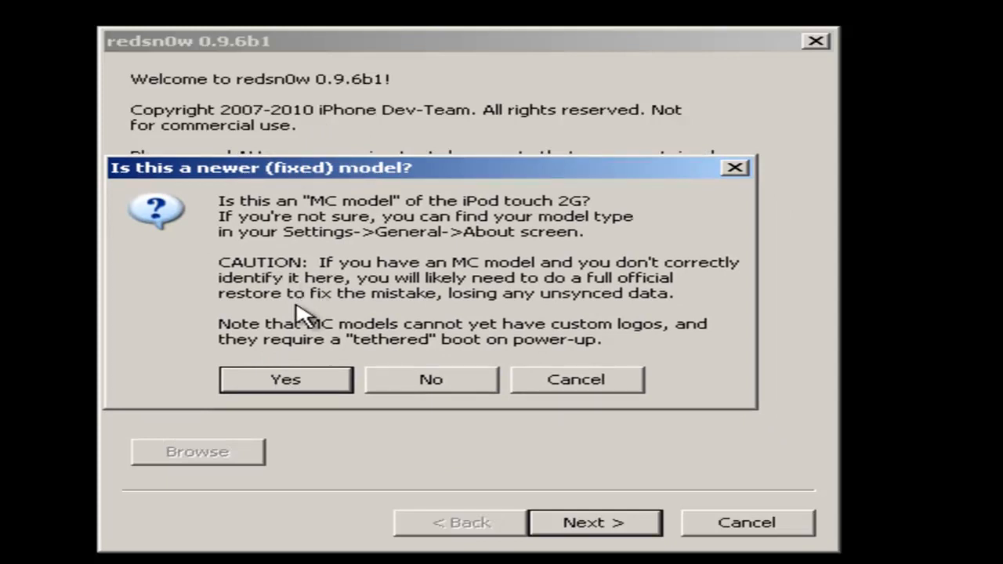
pyautogui.moveTo(290, 408)
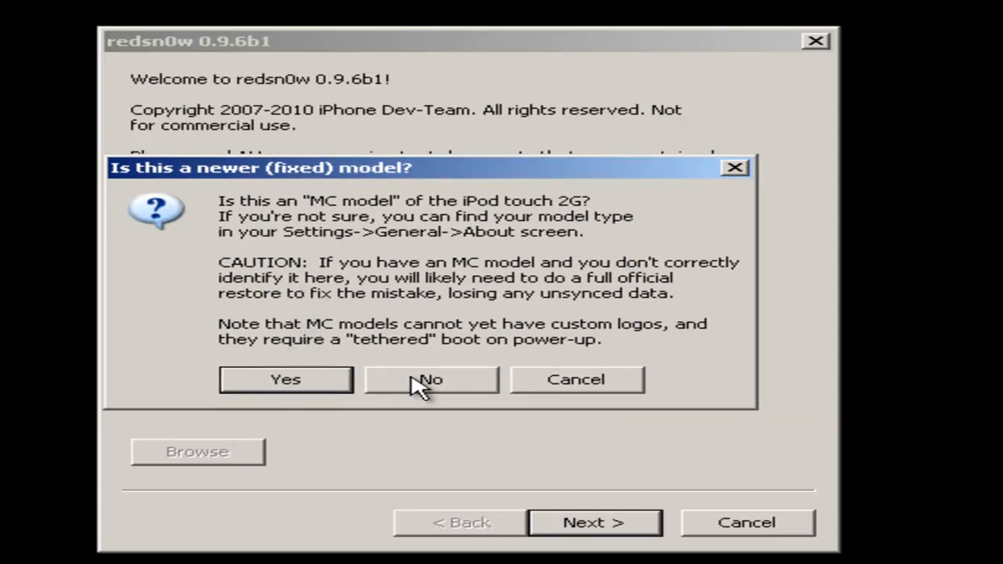
pyautogui.click(429, 379)
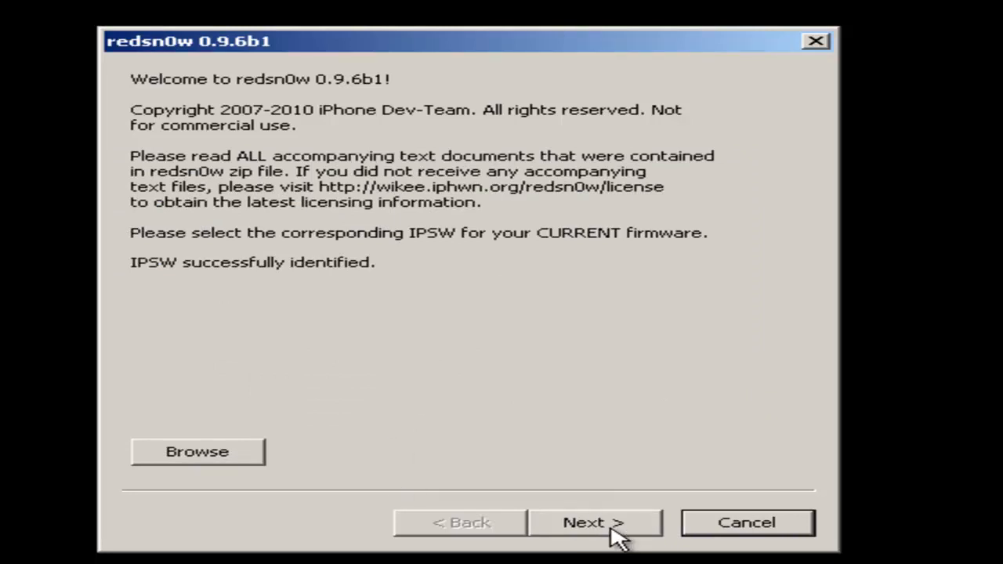
# On the jailbreak options, tick Enable battery percentage, Install Cydia and Custom boot logo
pyautogui.click(594, 524)
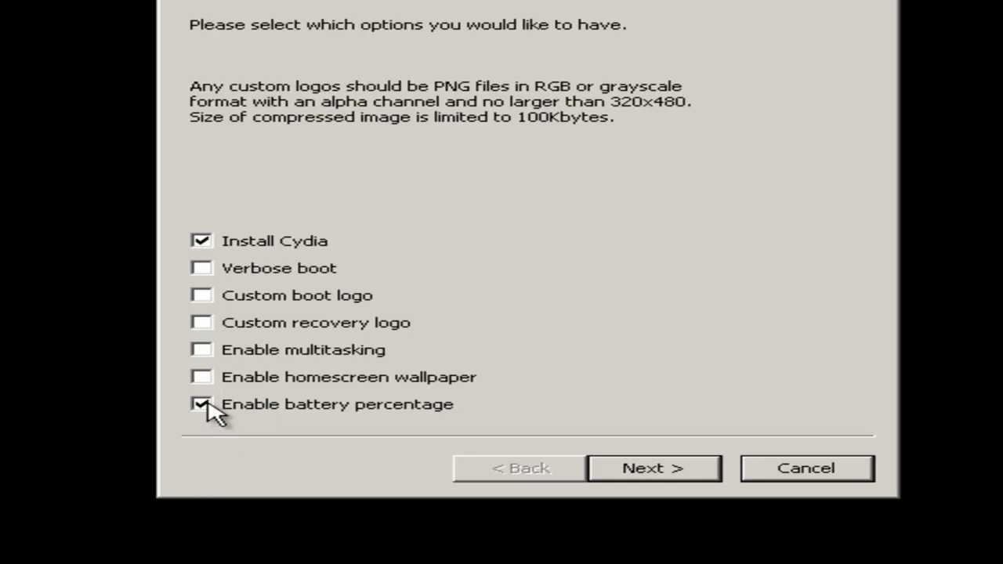
pyautogui.click(201, 404)
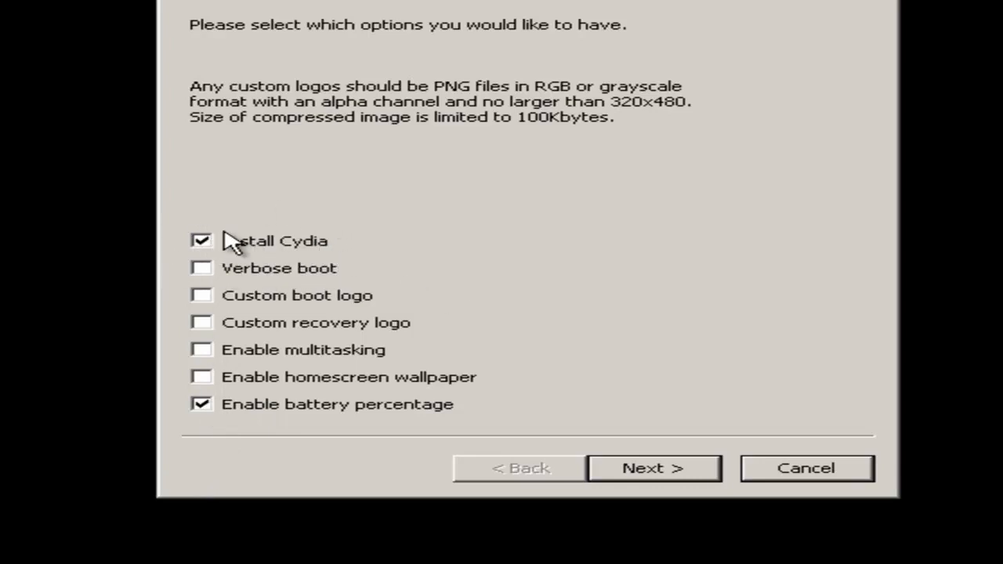
pyautogui.moveTo(202, 324)
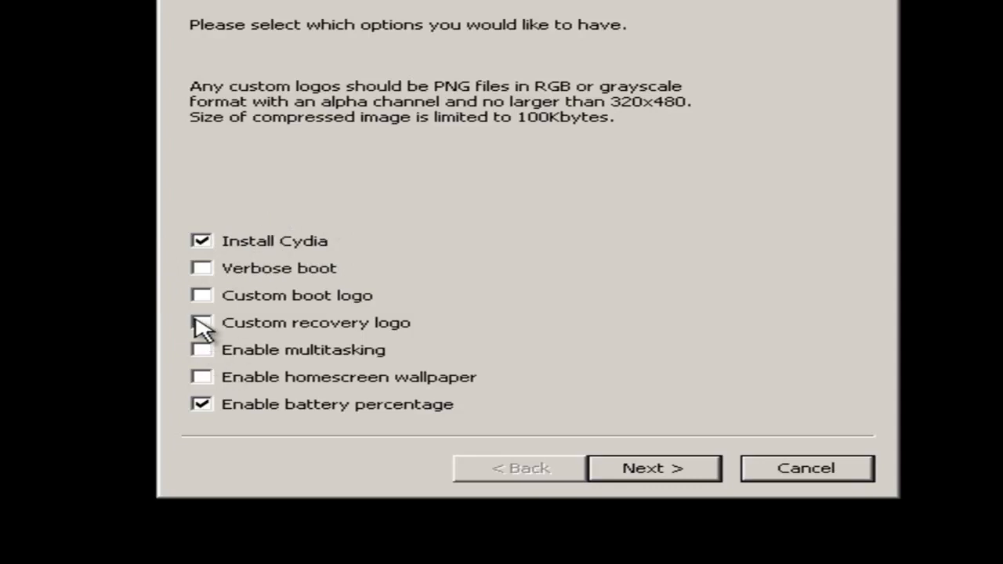
pyautogui.moveTo(227, 306)
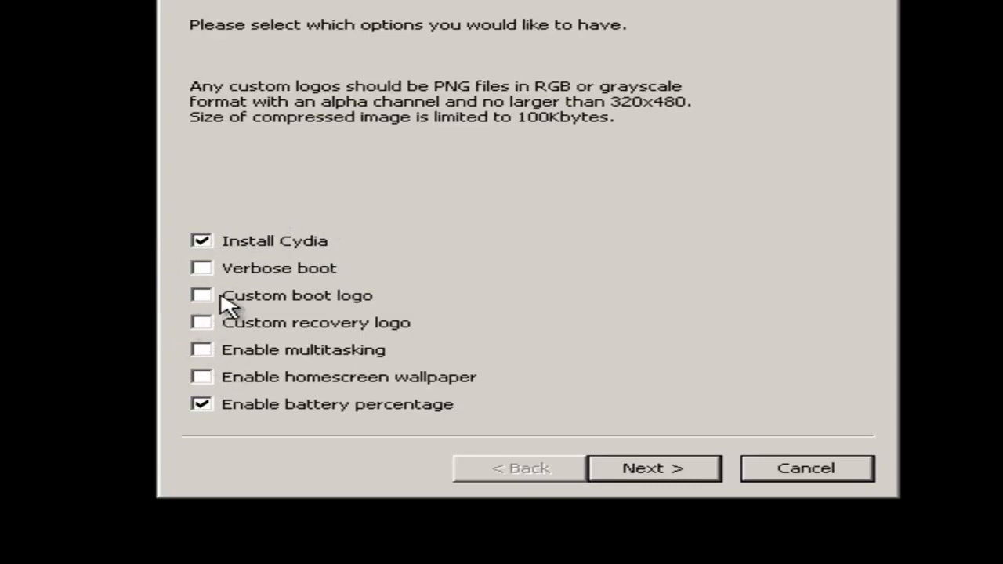
pyautogui.moveTo(218, 273)
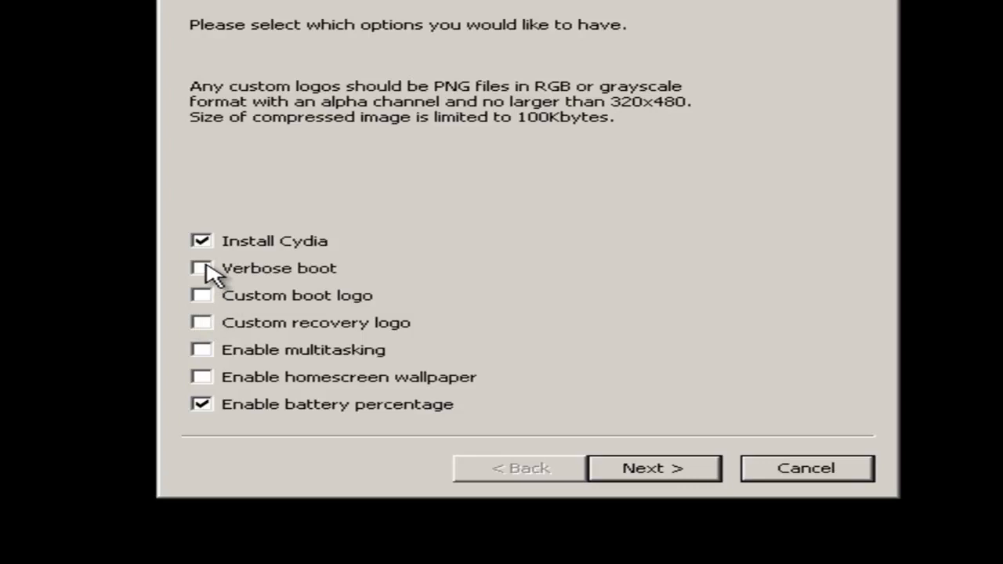
pyautogui.moveTo(194, 306)
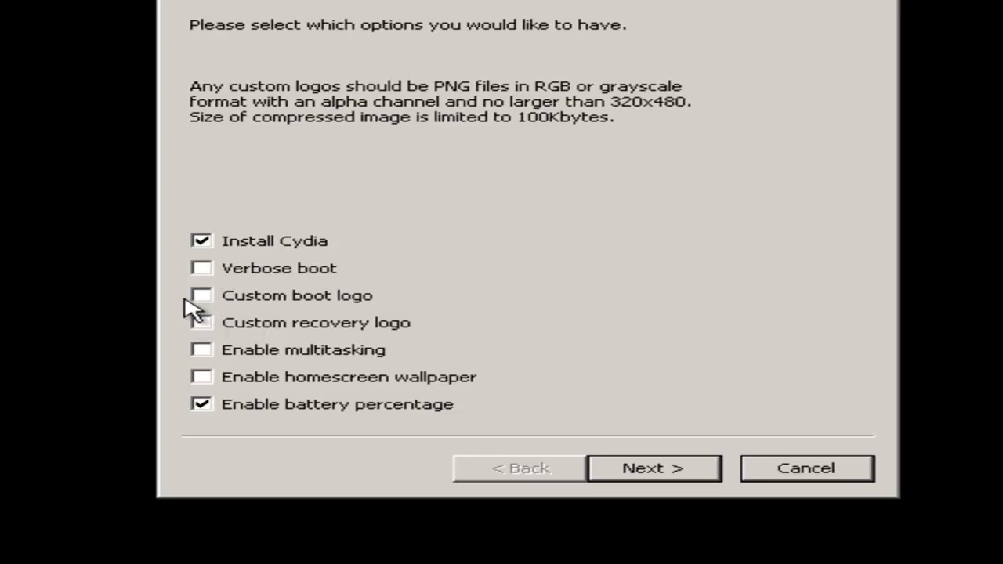
pyautogui.click(200, 241)
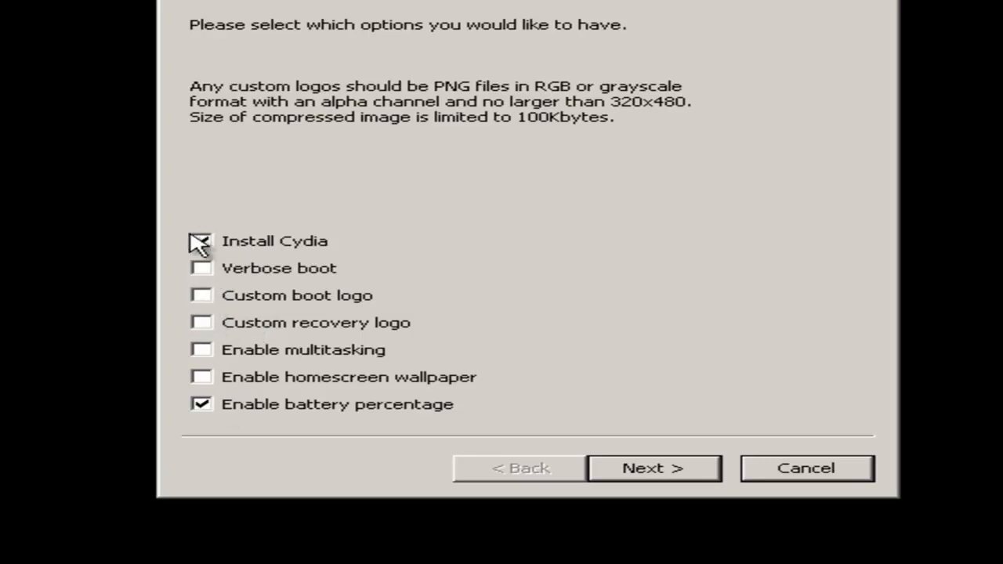
pyautogui.click(201, 294)
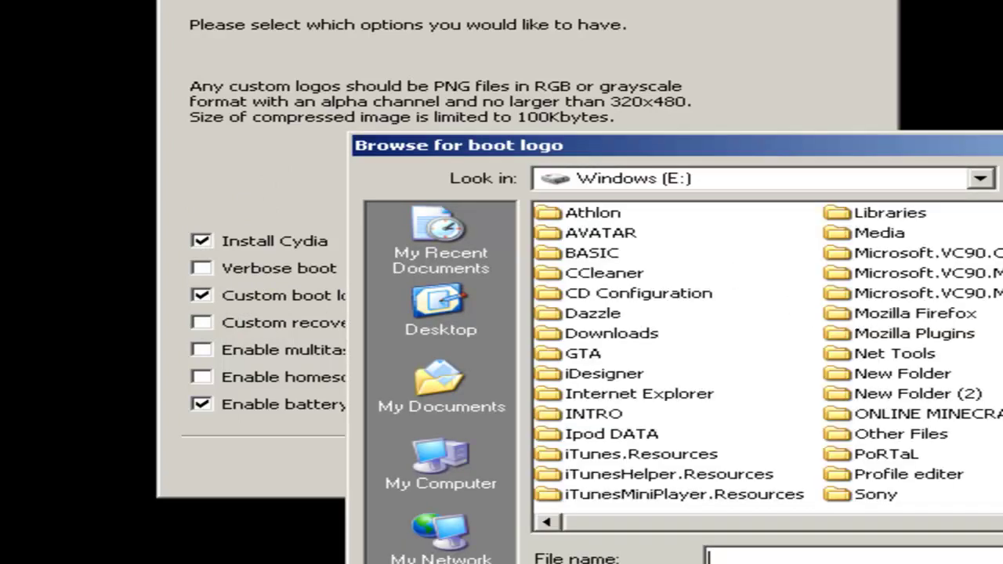
# Pick a boot logo PNG from My Computer and dismiss the over-100 KB Invalid PNG error
pyautogui.click(440, 467)
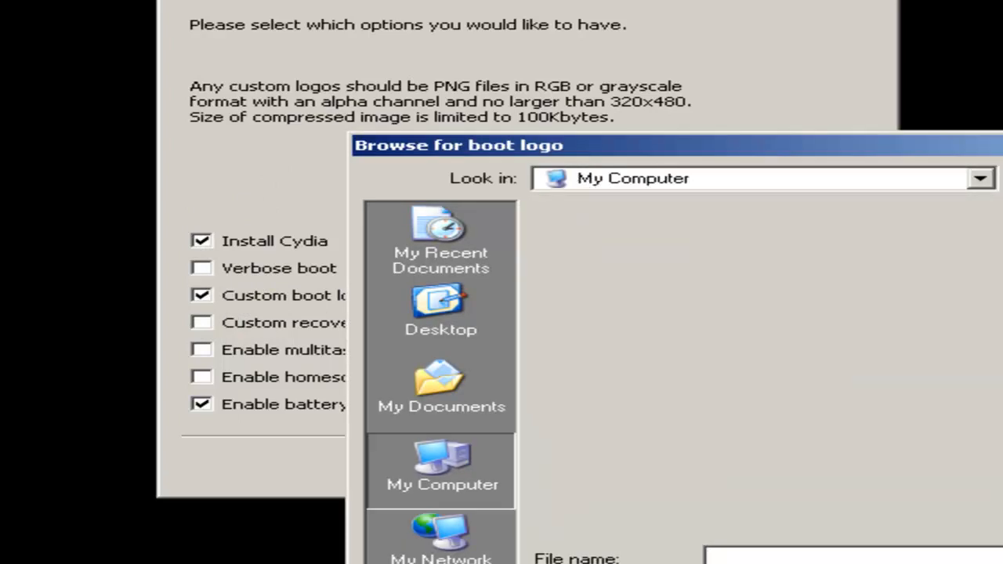
pyautogui.click(442, 470)
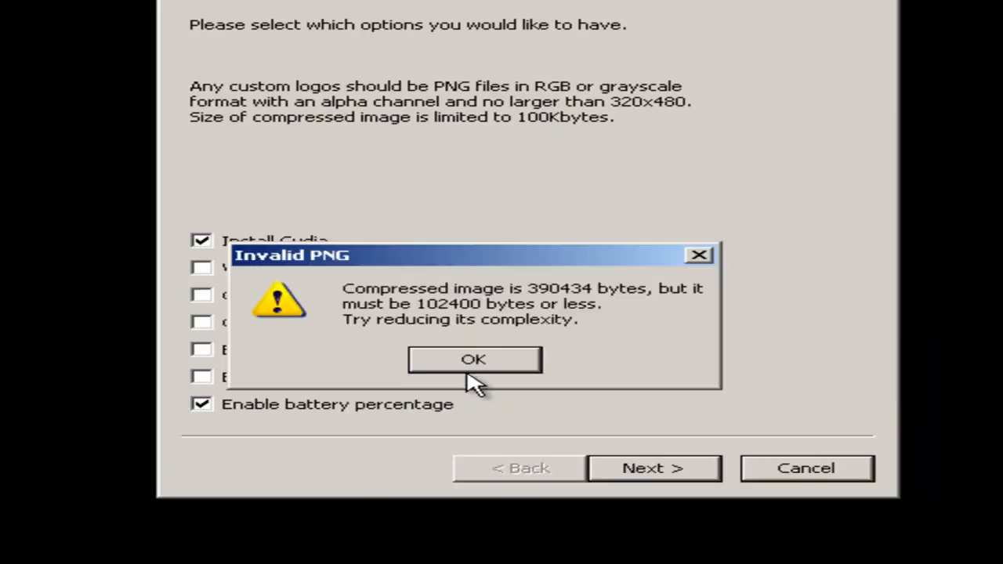
pyautogui.click(473, 358)
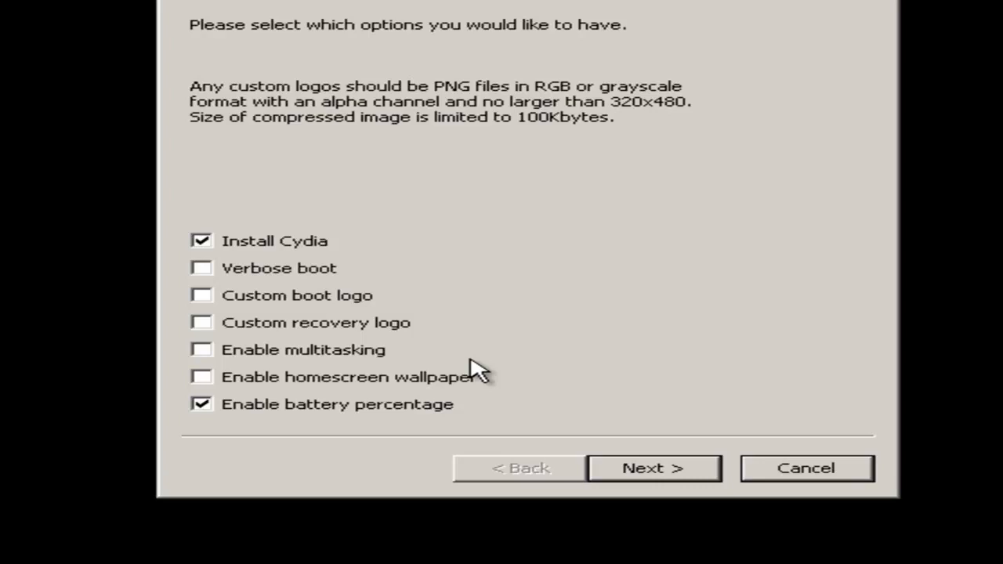
# Re-enable Custom boot logo with a smaller PNG and tick Enable homescreen wallpaper
pyautogui.click(201, 294)
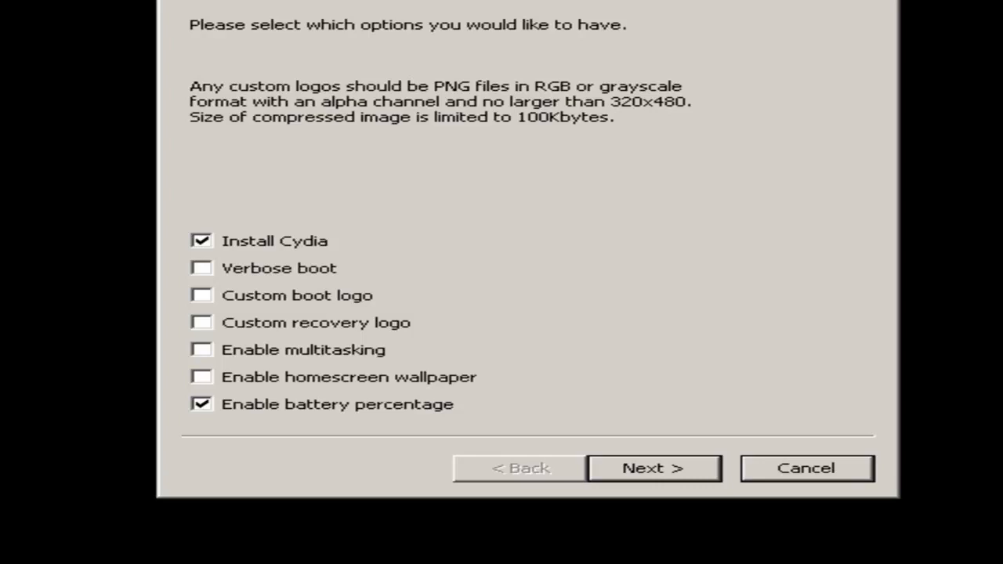
pyautogui.moveTo(366, 6)
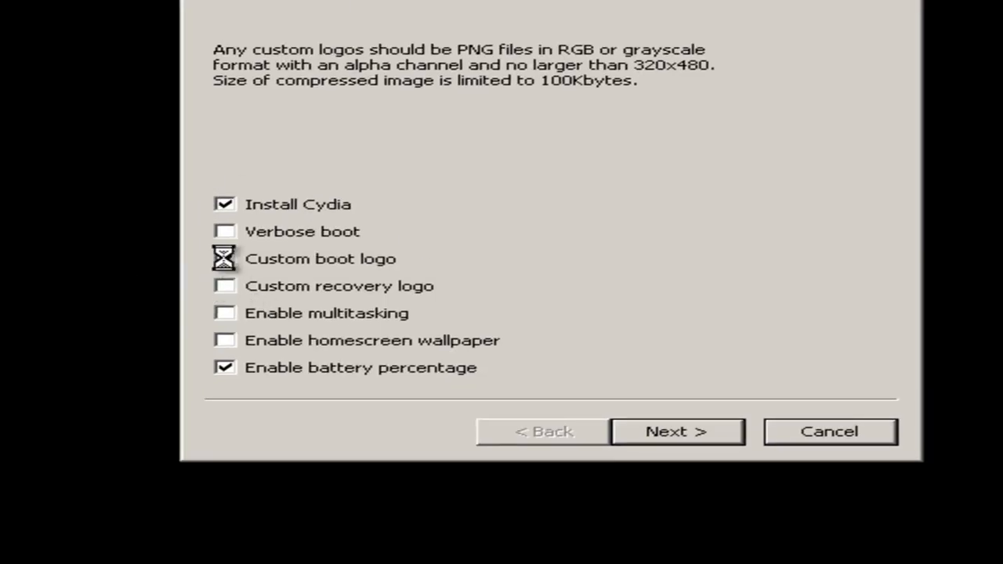
pyautogui.click(225, 258)
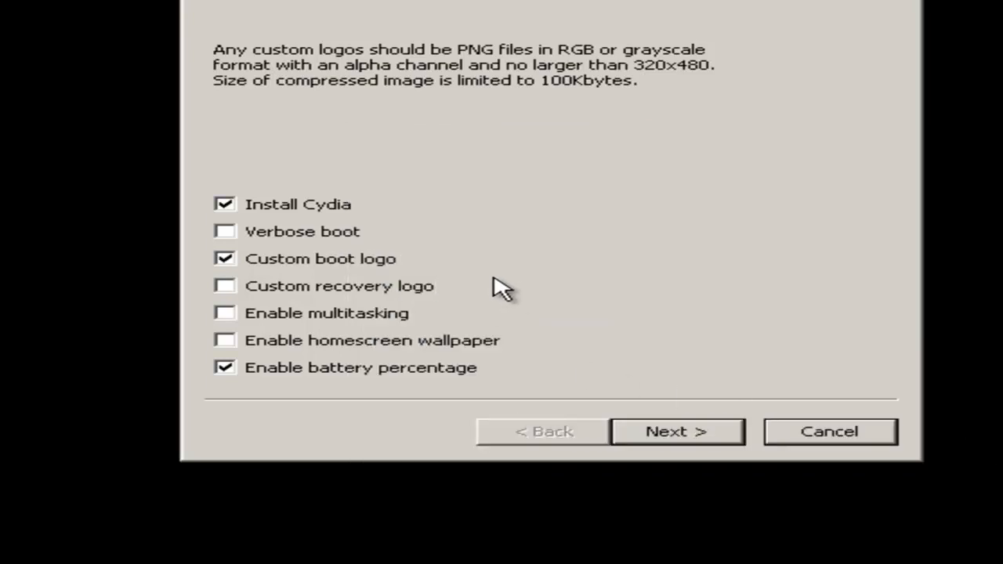
pyautogui.moveTo(326, 313)
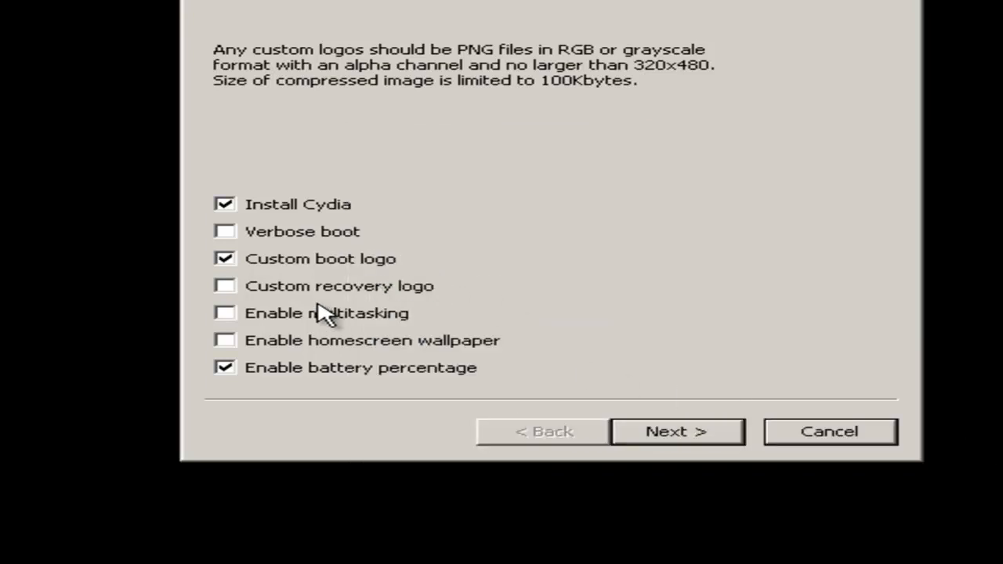
pyautogui.moveTo(408, 325)
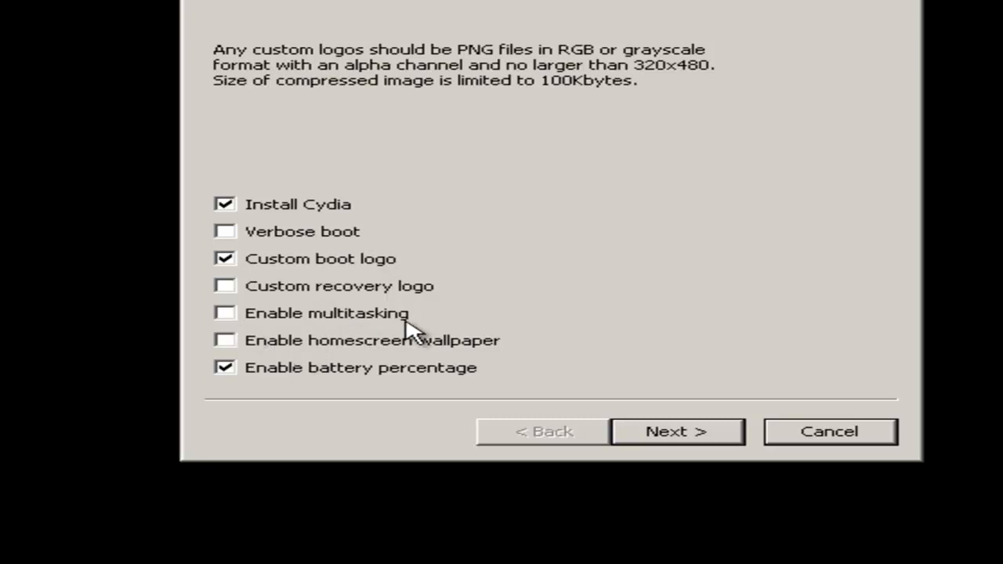
pyautogui.moveTo(267, 324)
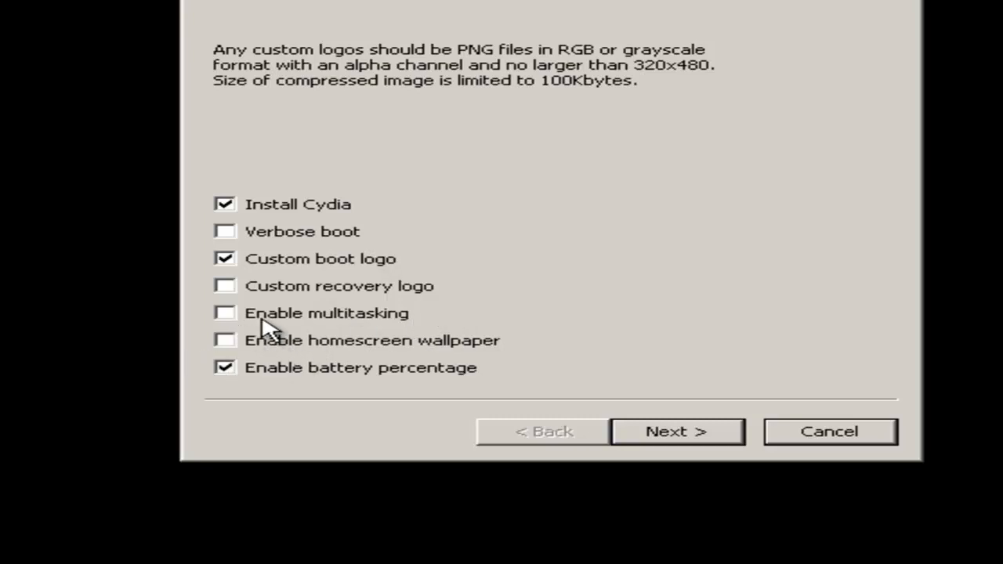
pyautogui.moveTo(227, 344)
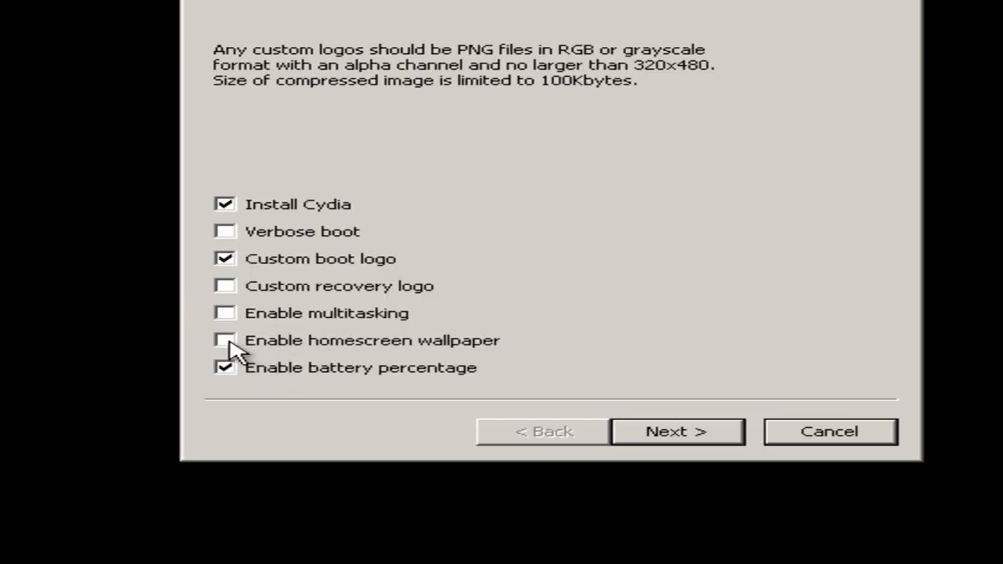
pyautogui.click(226, 340)
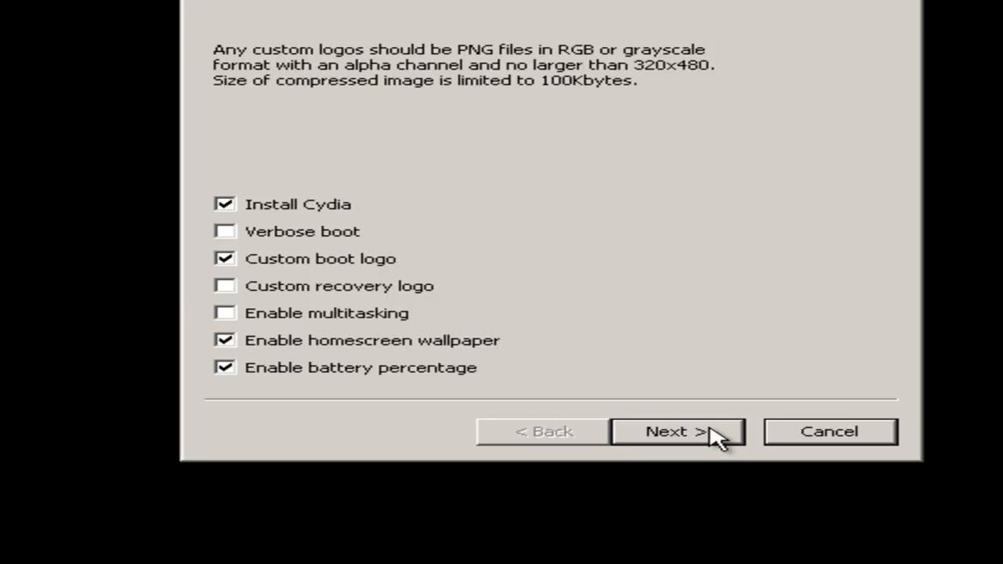
# Continue to the instructions for powering off and plugging in the device
pyautogui.click(676, 431)
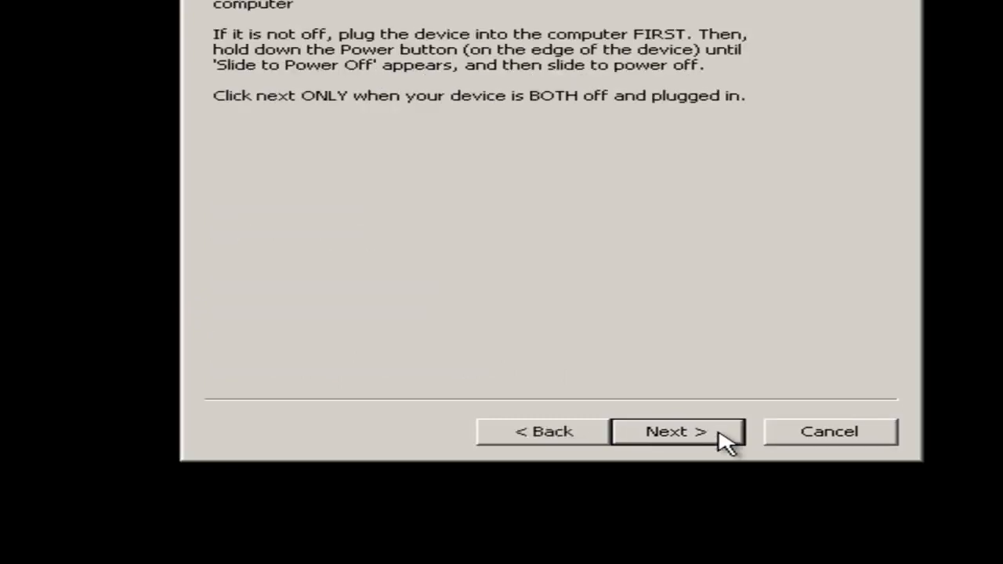
pyautogui.moveTo(552, 213)
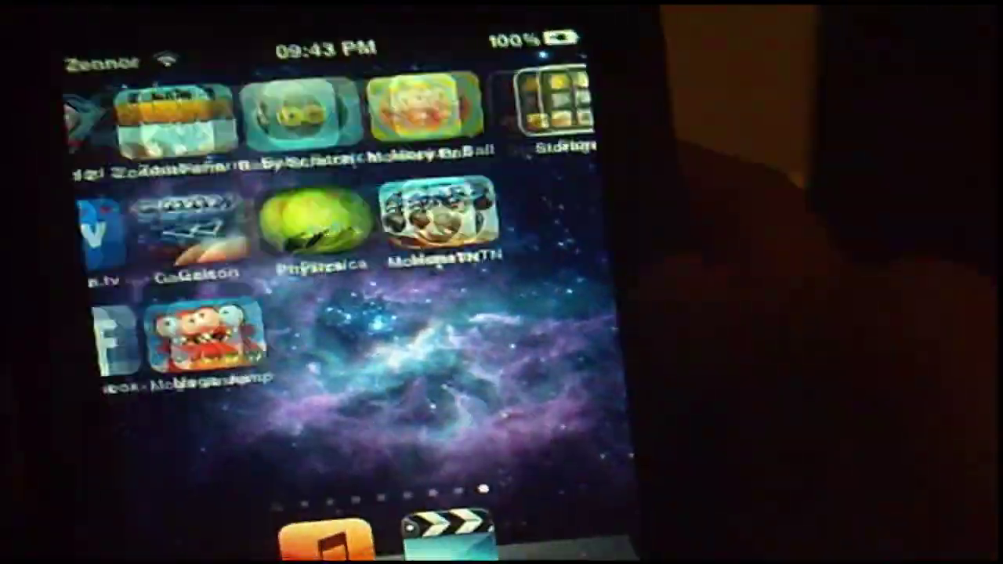
# Swipe to another home screen page showing the galaxy wallpaper and 100% battery
pyautogui.hscroll(-3)
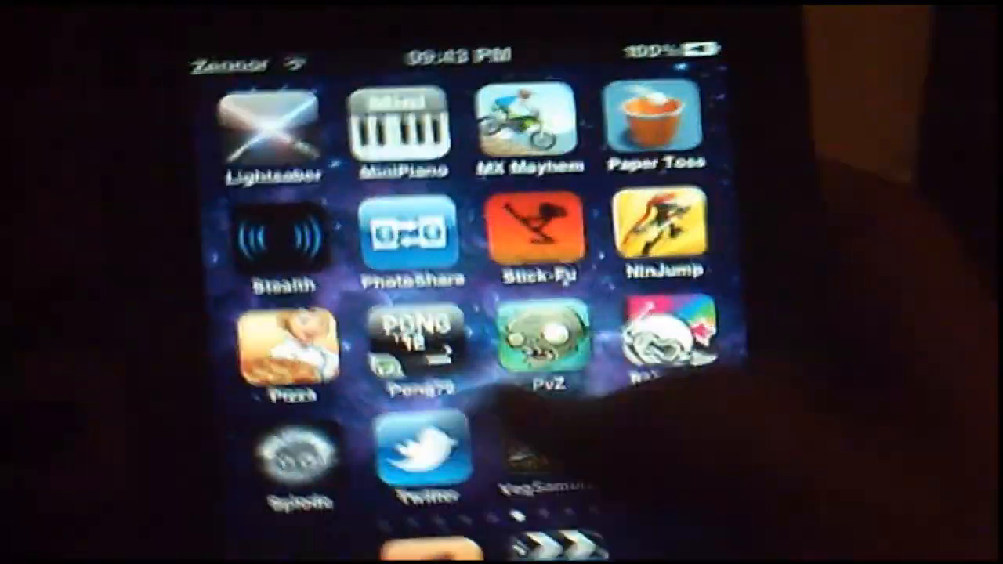